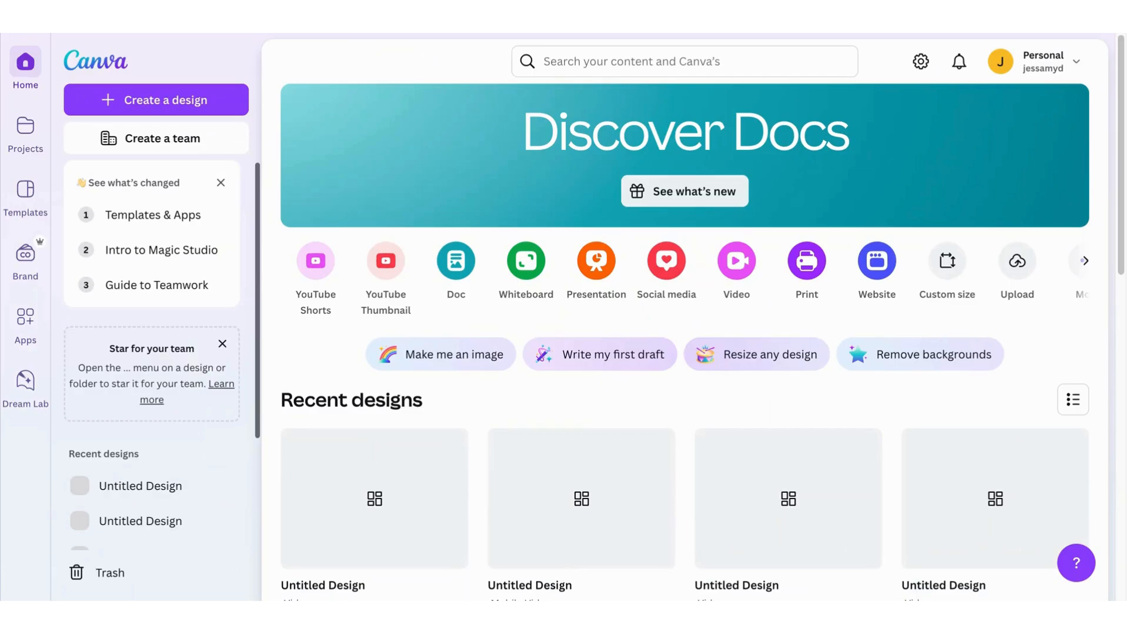
mouse_move(525, 260)
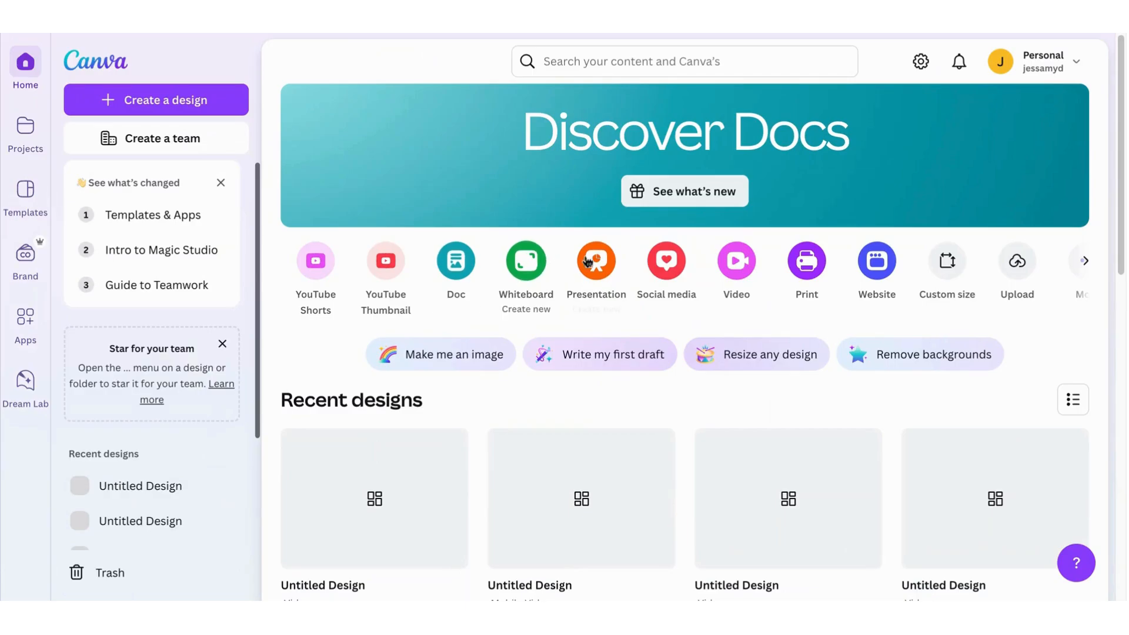
Step: Create a new blank video design from the Video shortcut on the home page
left_click(155, 100)
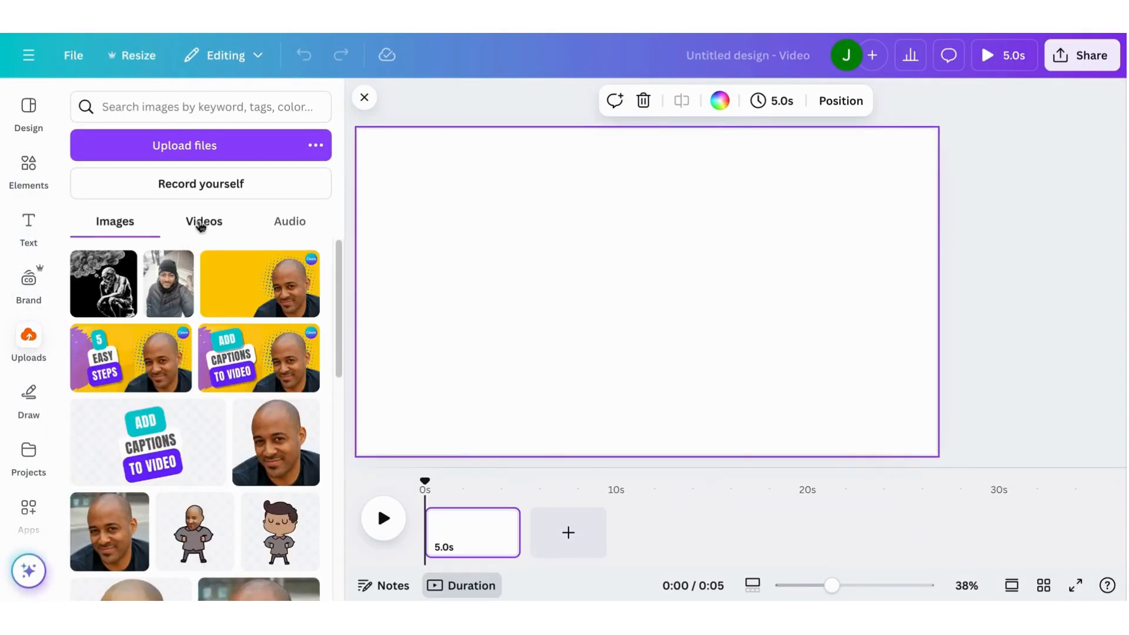
Step: Add the 14.2s talking-head clip from uploaded videos to the page
left_click(204, 221)
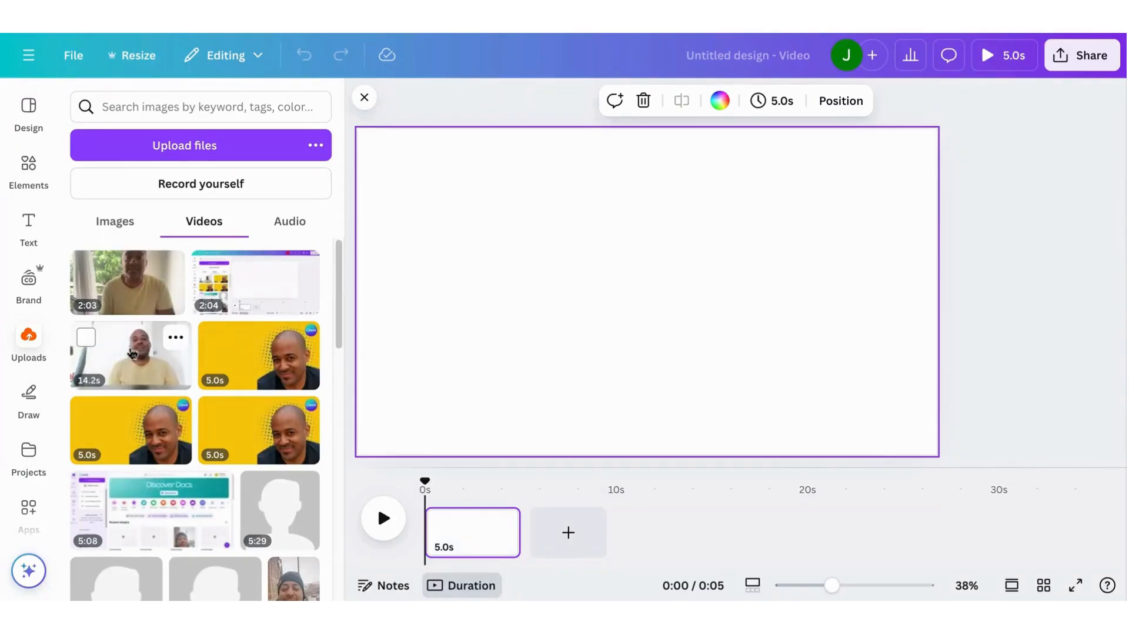
left_click(130, 354)
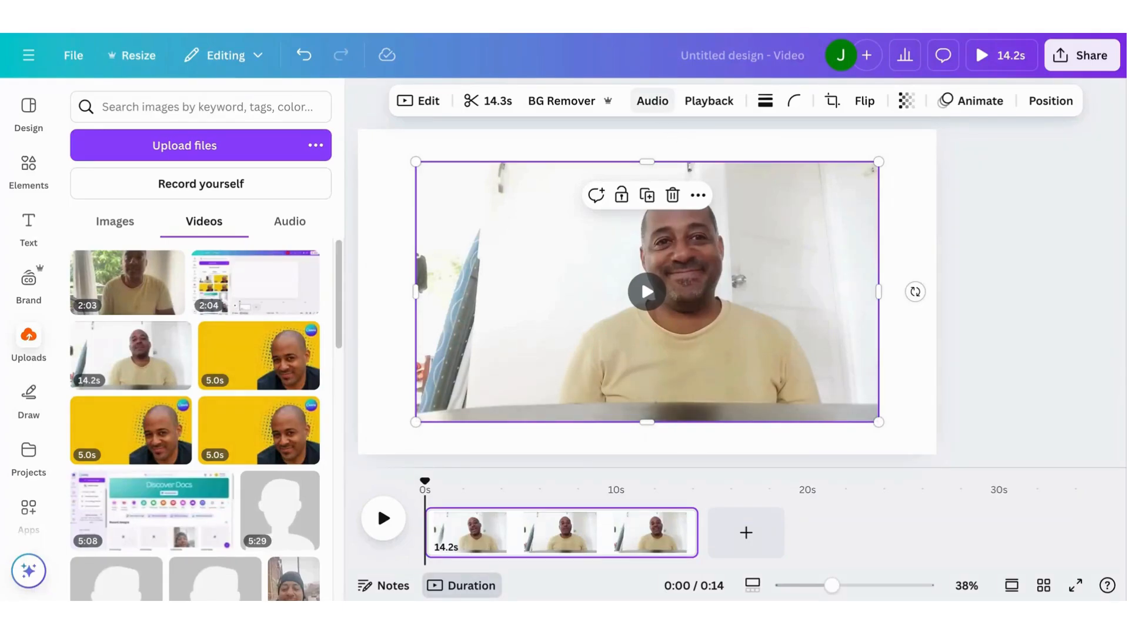
Step: Switch on Enhance voice in the clip's Audio settings and play the video back
left_click(652, 100)
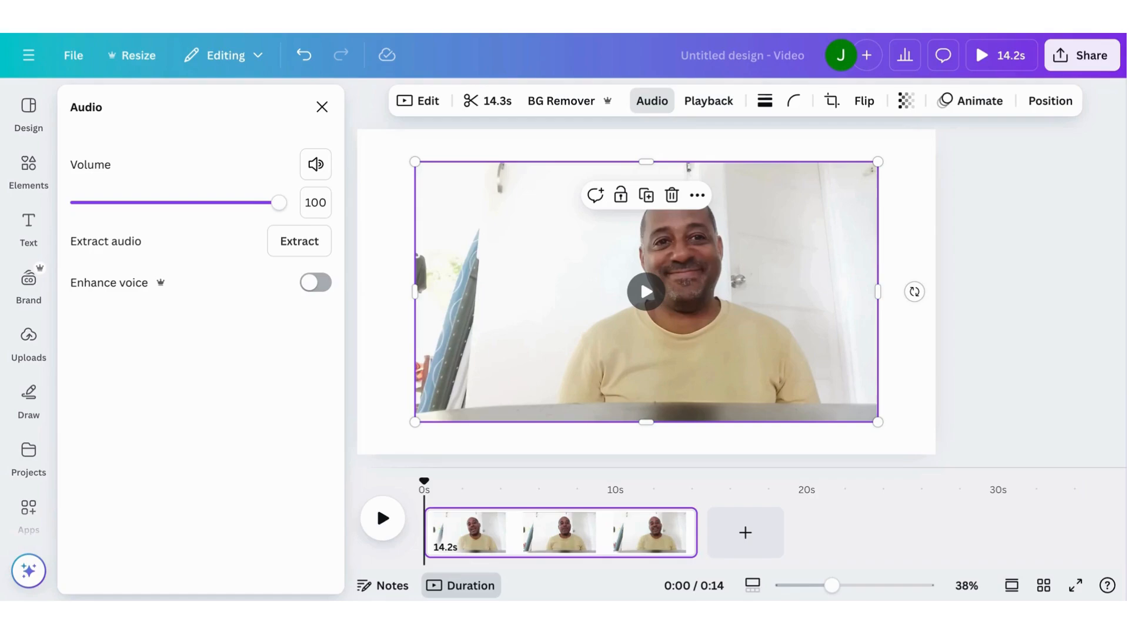
left_click(314, 282)
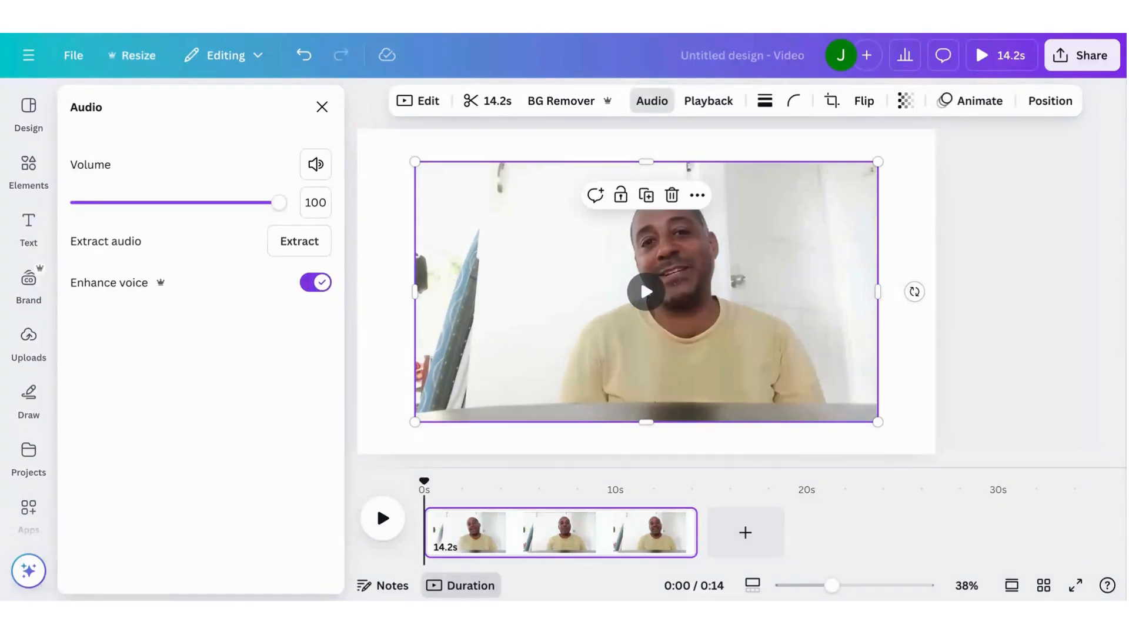
left_click(315, 282)
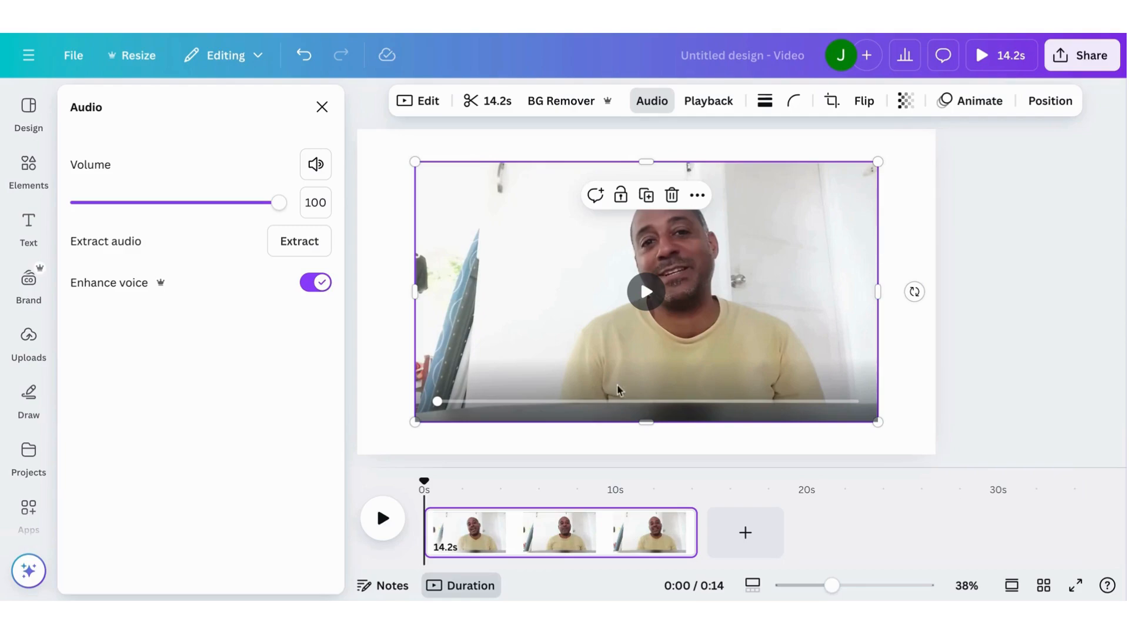
left_click(382, 517)
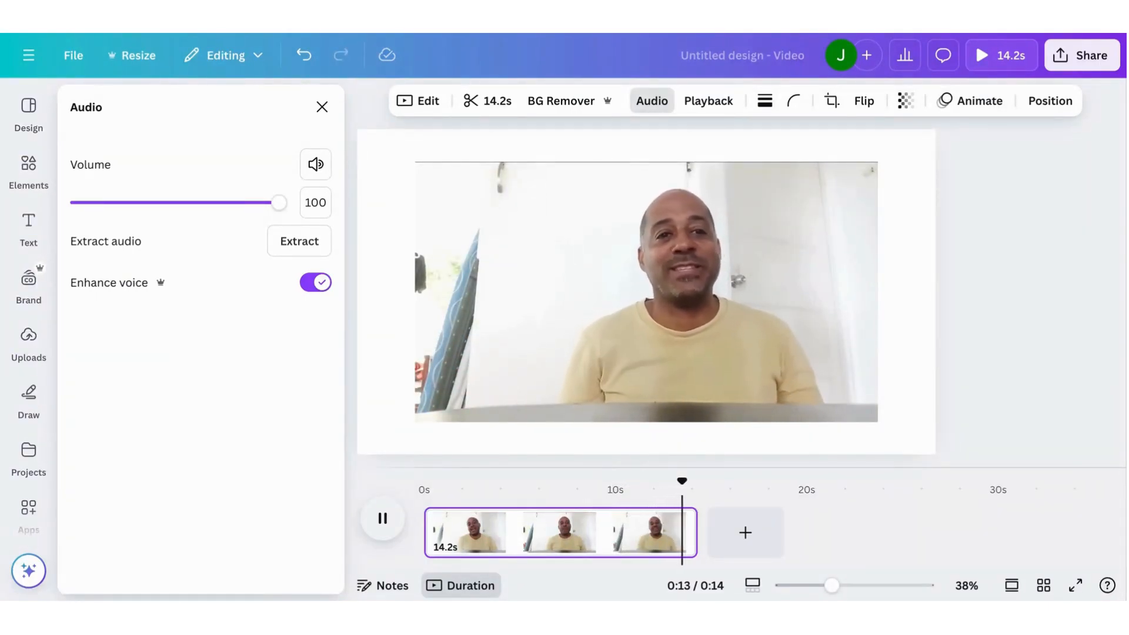
left_click(382, 519)
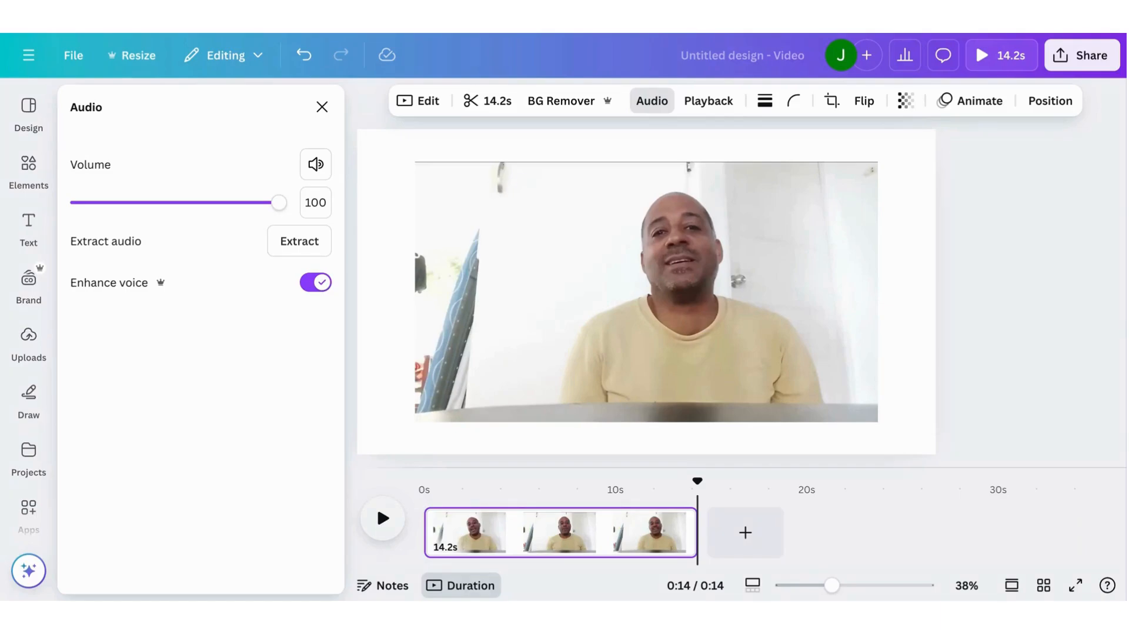
Step: Select the clip and download the video as a 1080p MP4
left_click(646, 291)
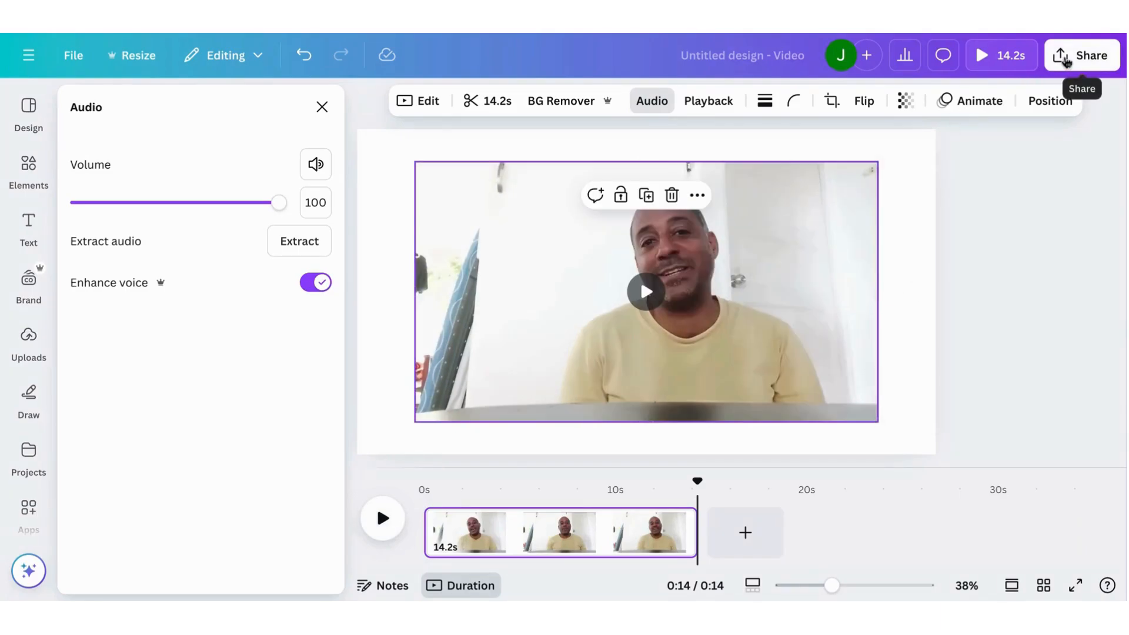
left_click(1088, 54)
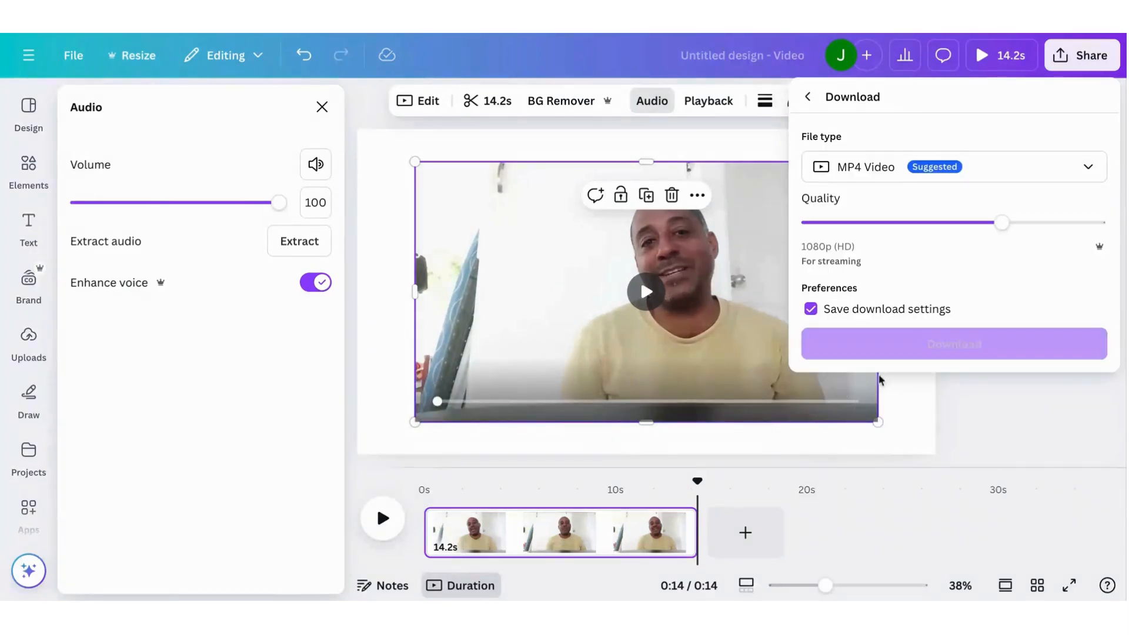
left_click(952, 343)
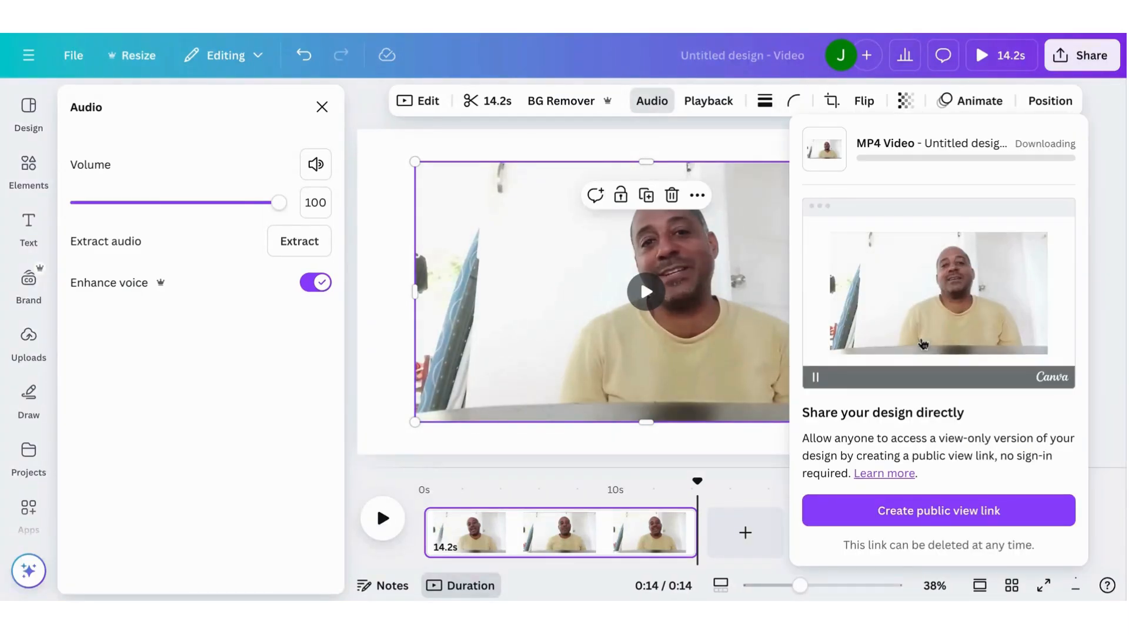